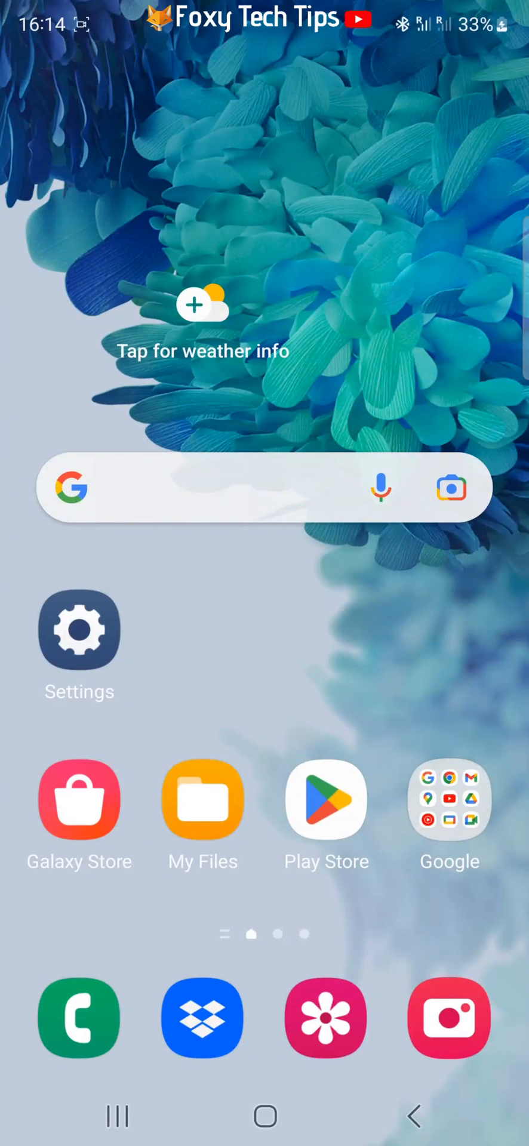
mouse_move(347, 929)
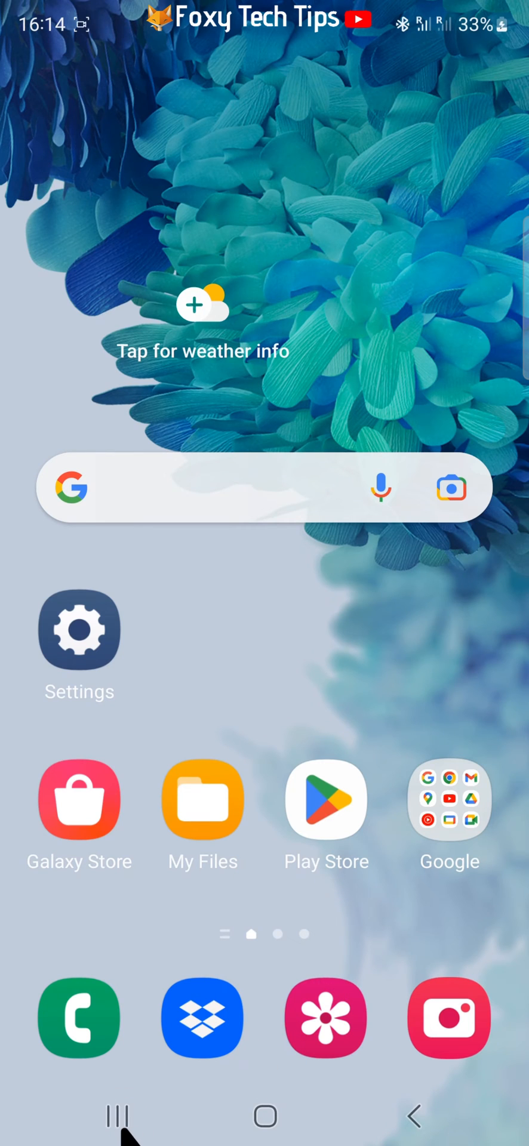
mouse_move(127, 1126)
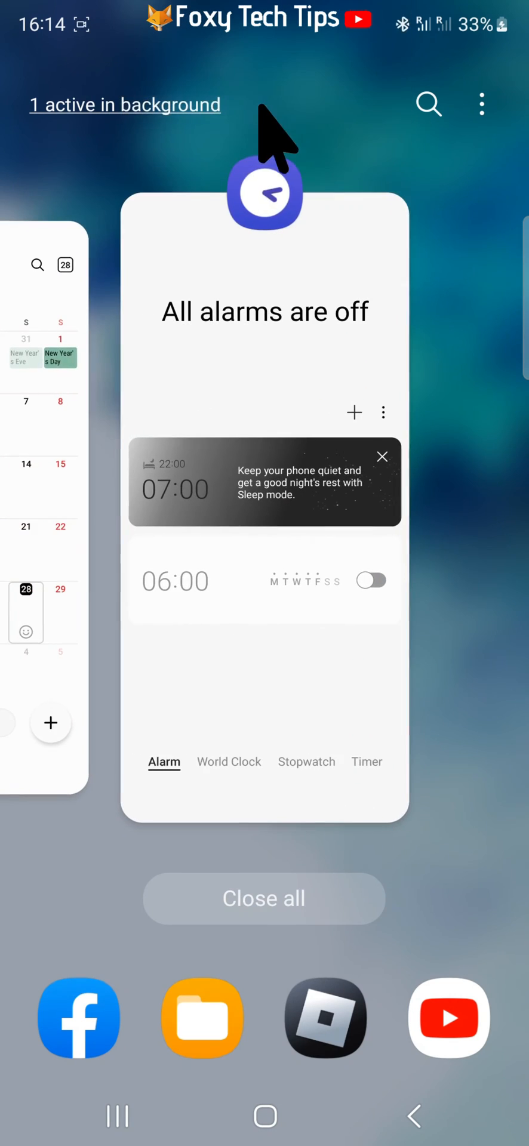
mouse_move(281, 723)
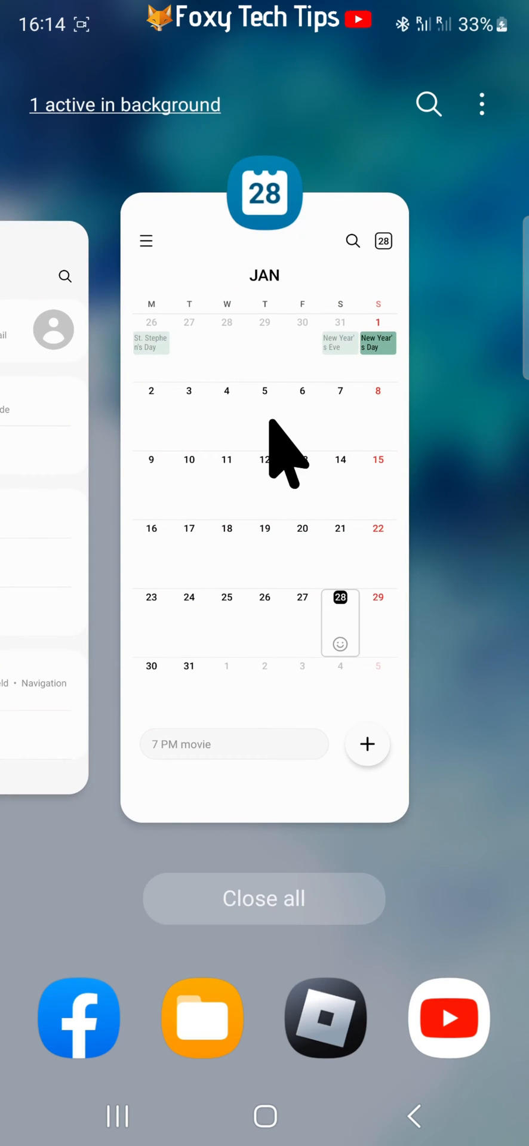
mouse_move(234, 475)
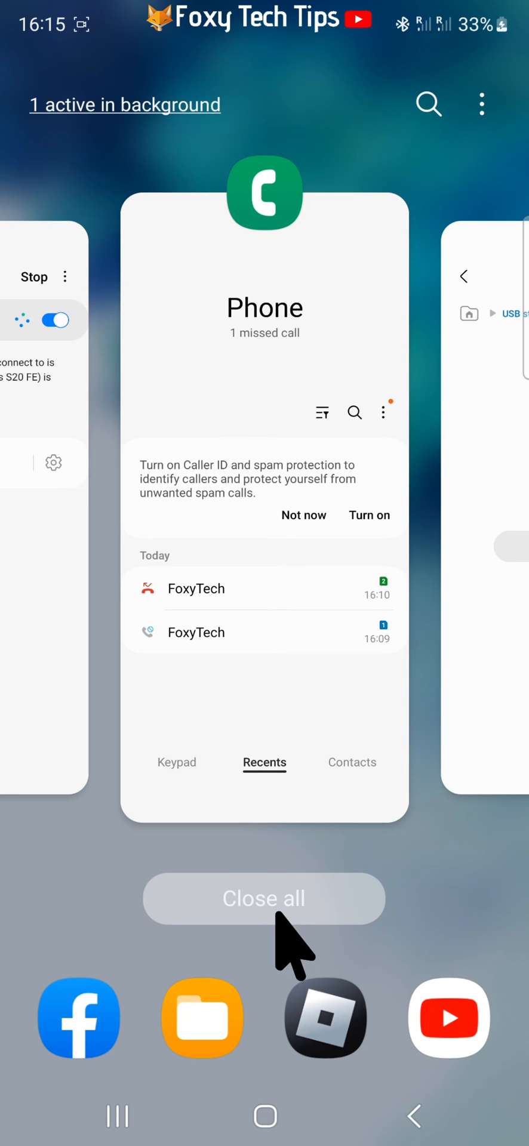
Step: Tap Close all to dismiss every background app card and return to the home screen
click(264, 898)
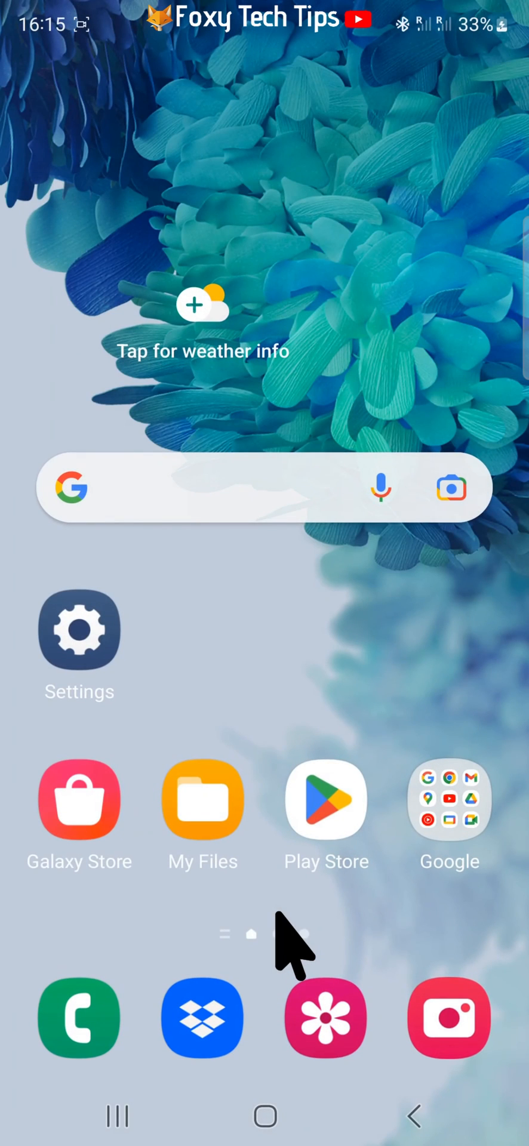